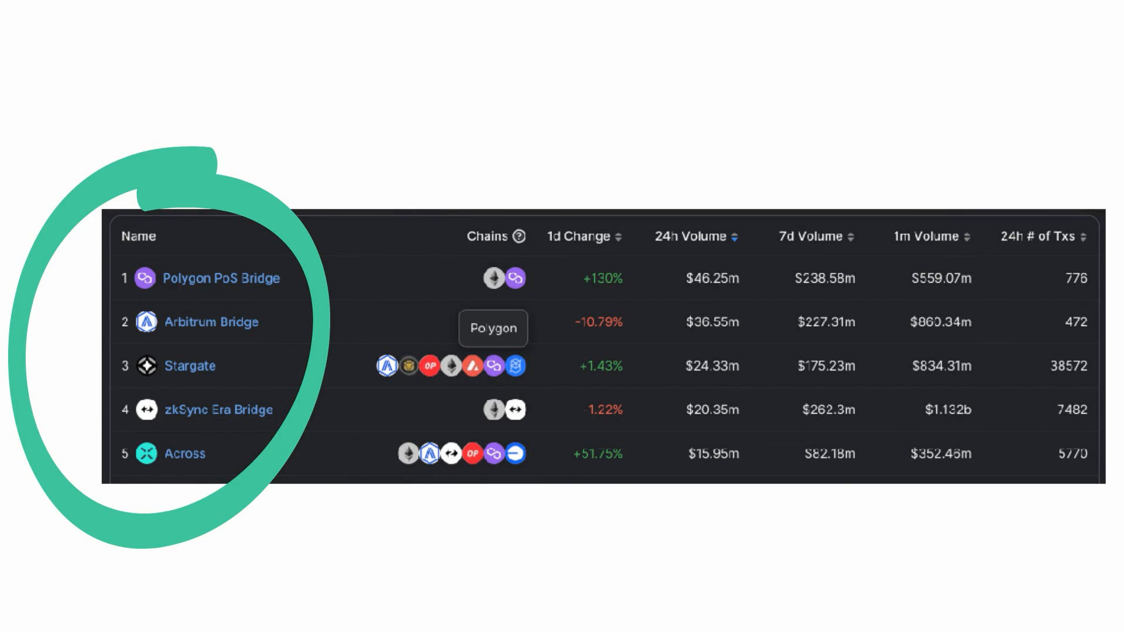
Step: Draw a yellow pen line above Polygon PoS Bridge bending down beside Arbitrum Bridge
drag(104, 264, 291, 341)
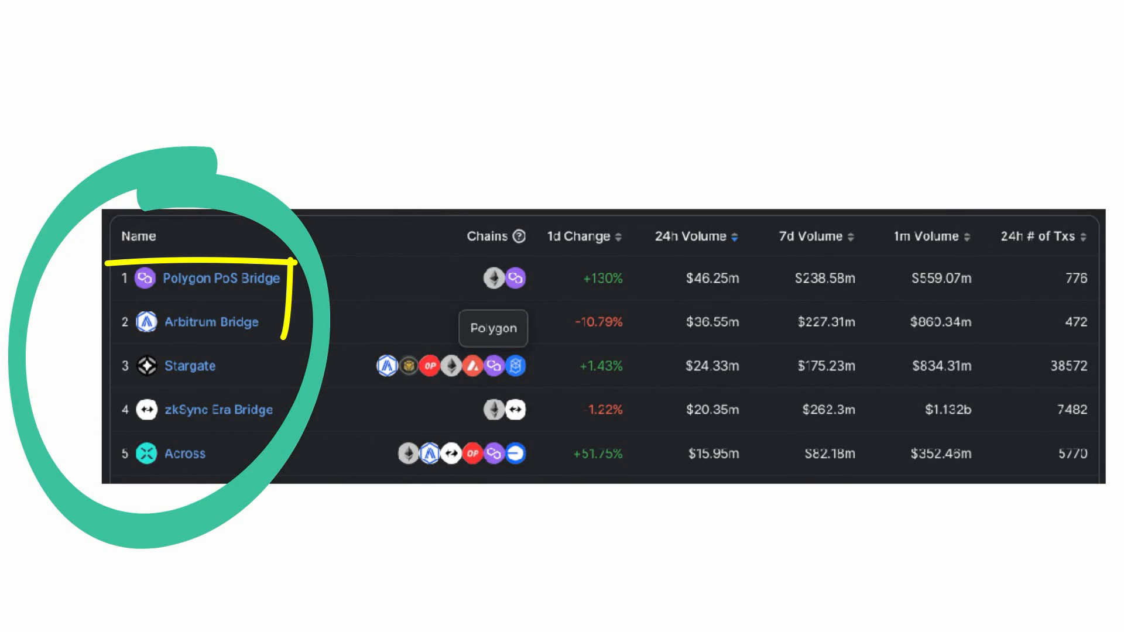